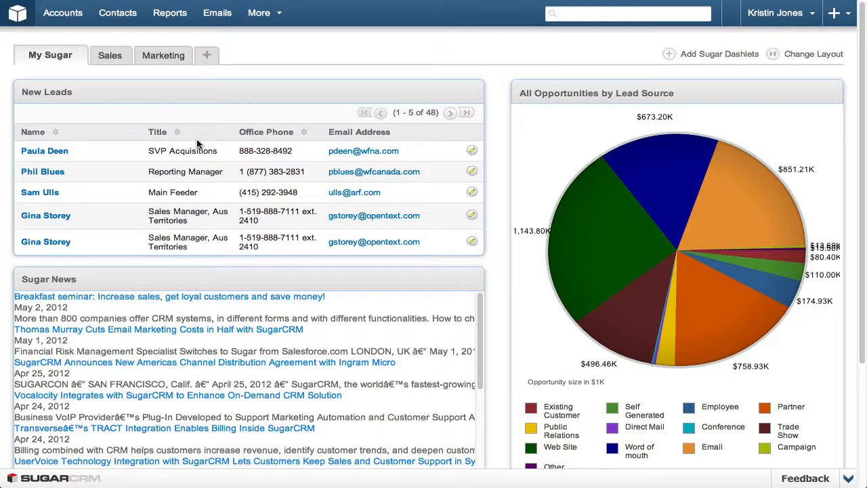
- Start a new blank account record via Accounts > Create Account
left_click(63, 12)
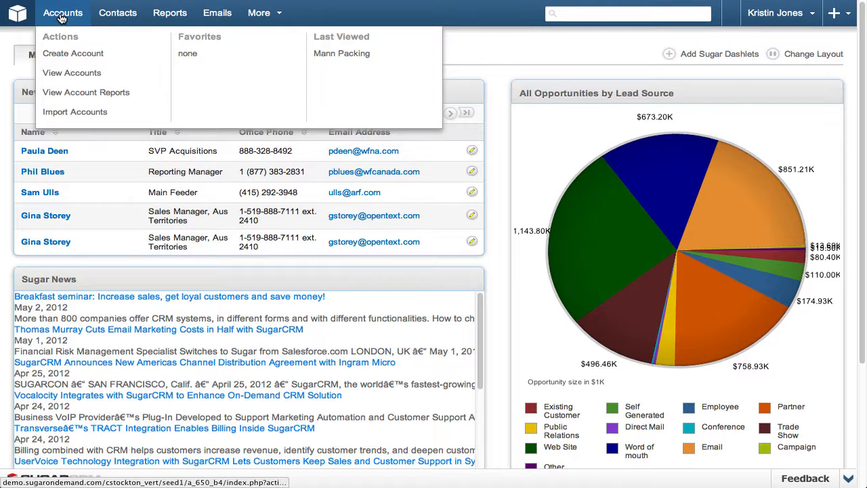
left_click(73, 52)
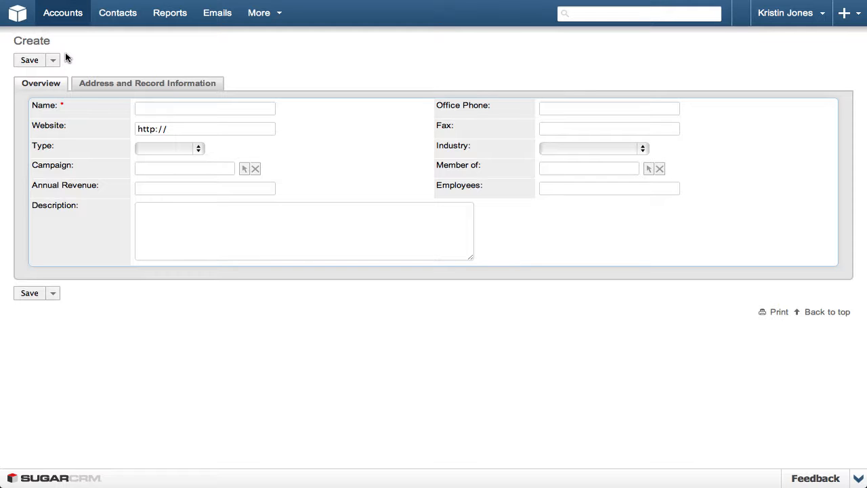
type("G")
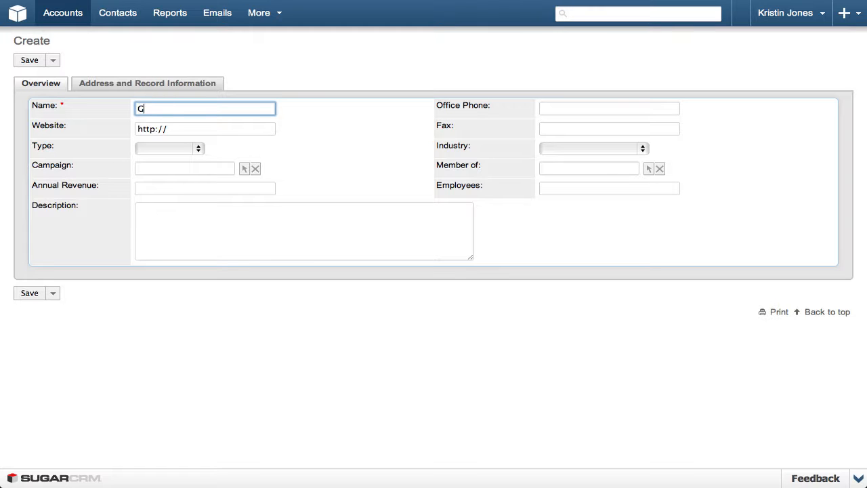
type("E Ener")
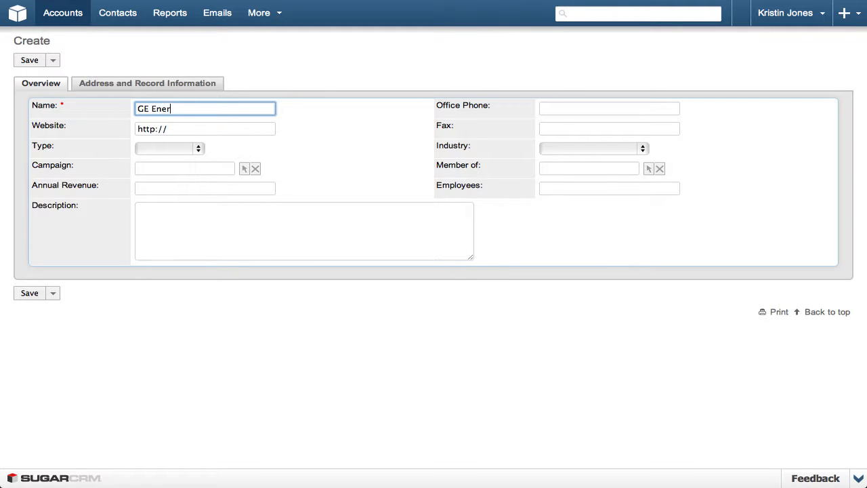
left_click(609, 108)
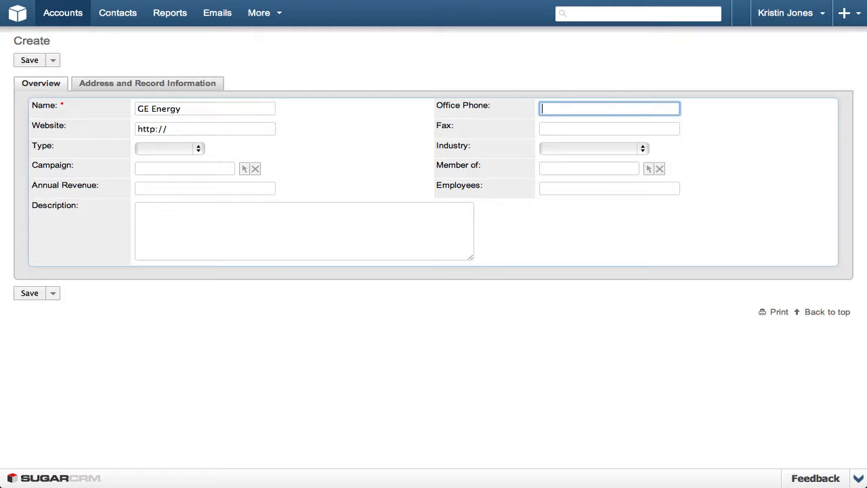
type("714-544-")
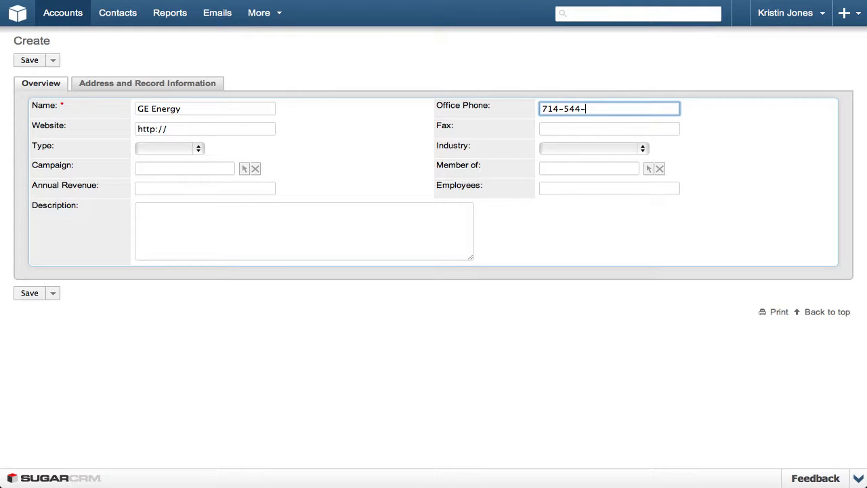
type("5665")
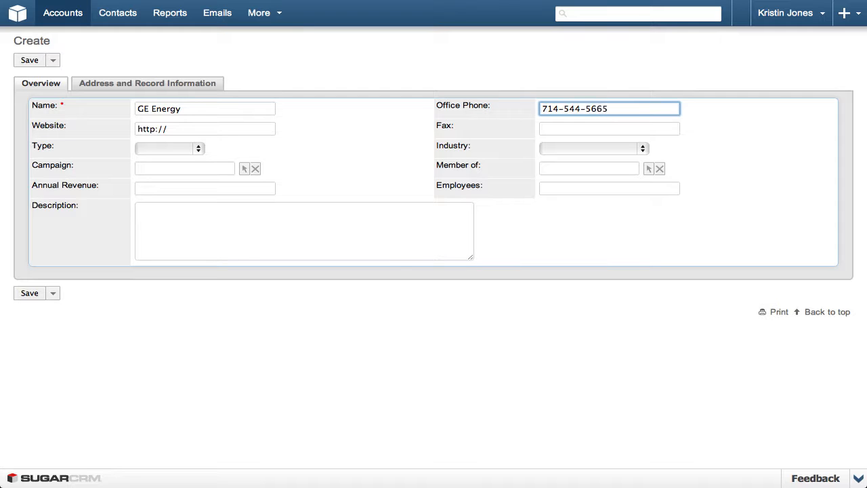
type("www")
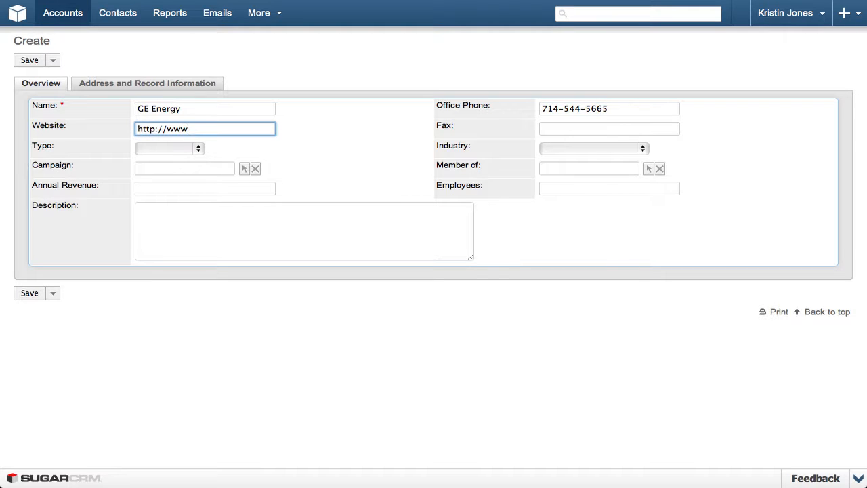
type(".ge-energy.")
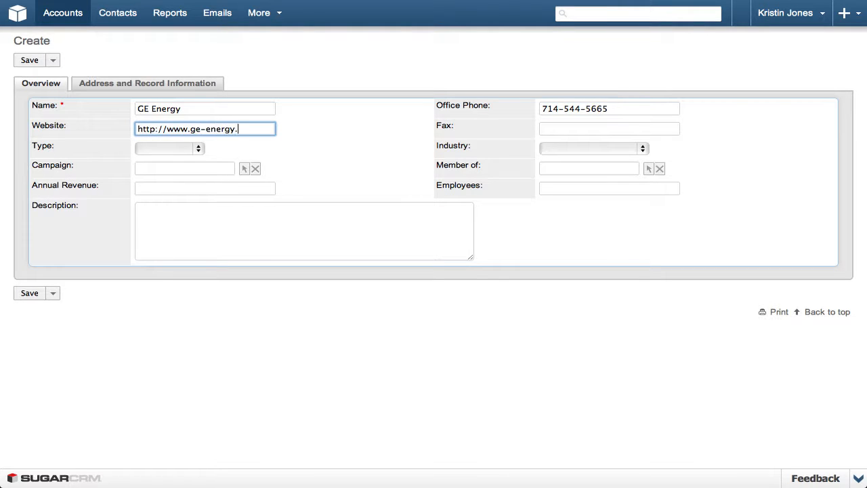
- Set type Prospect, industry Energy, campaign New Product Announcement, revenue 500M and 15000 employees
left_click(169, 148)
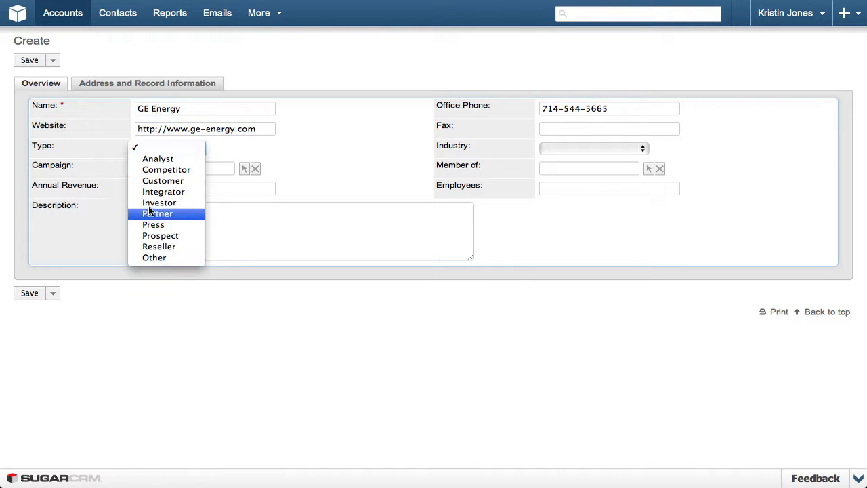
left_click(591, 148)
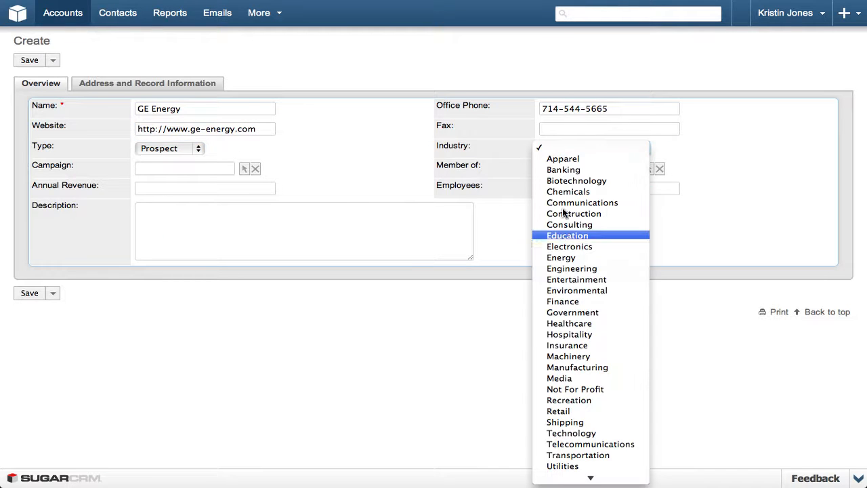
left_click(561, 258)
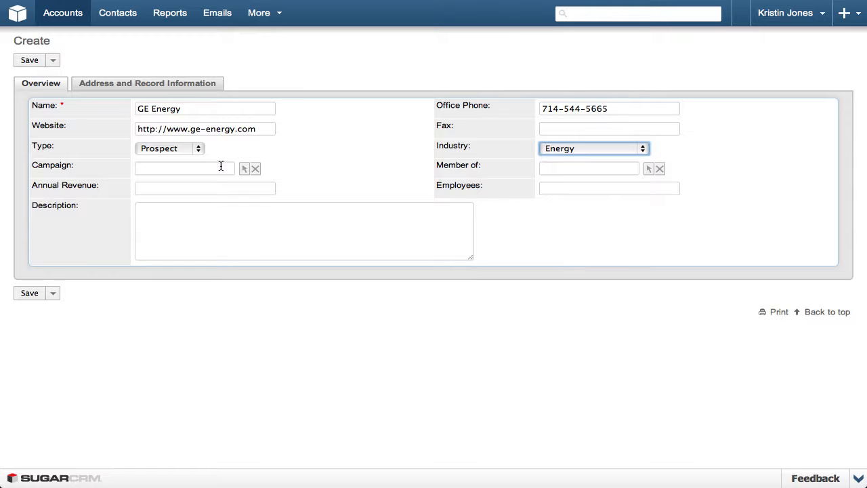
type("New Product Announcement")
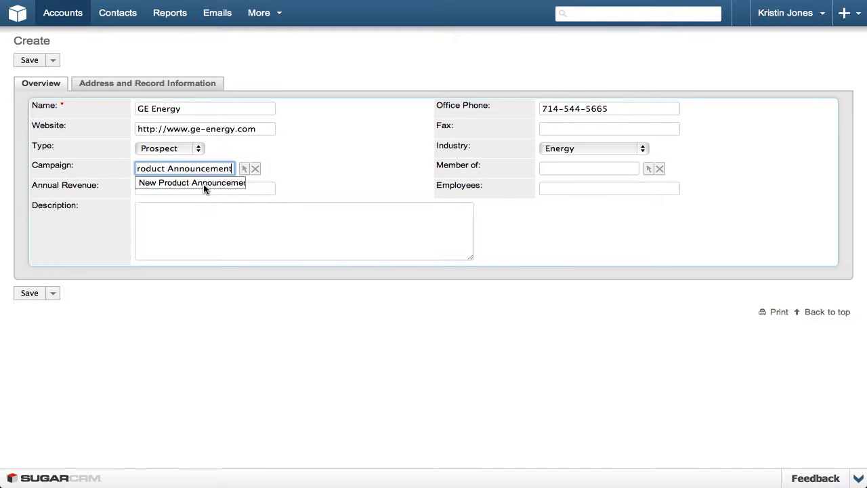
type("500")
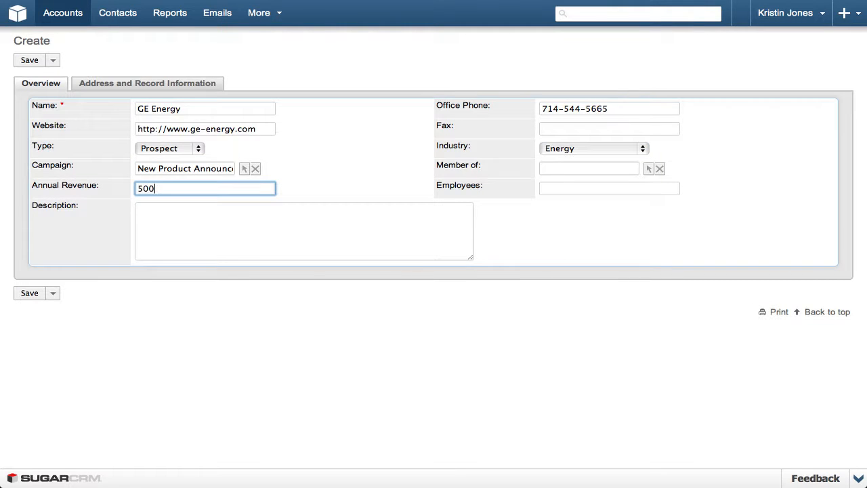
type("M")
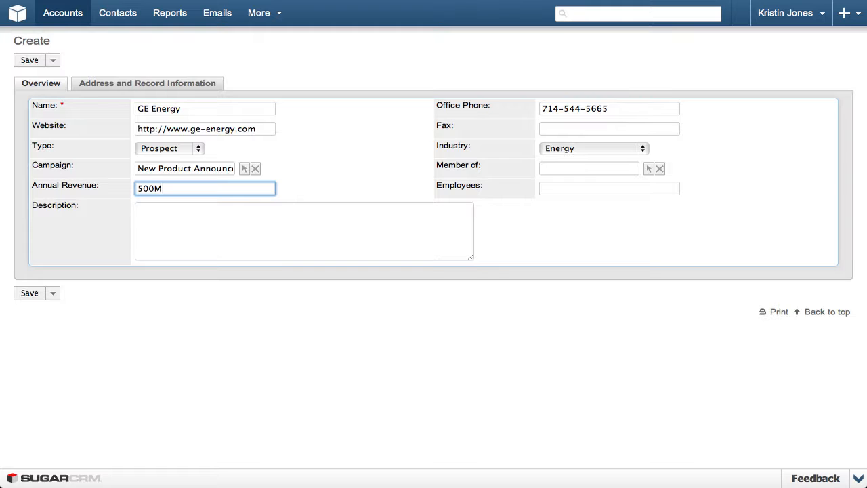
type("15000")
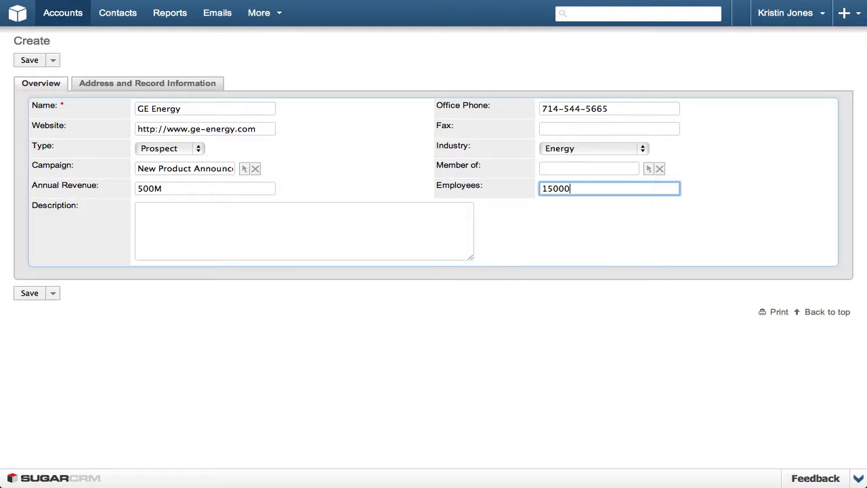
- Add the description 'Information from Emily'
left_click(303, 231)
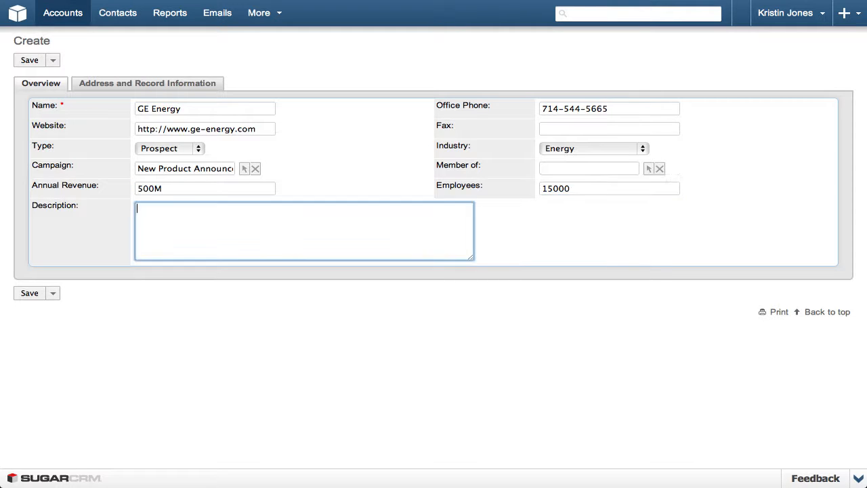
type("Information from Emi")
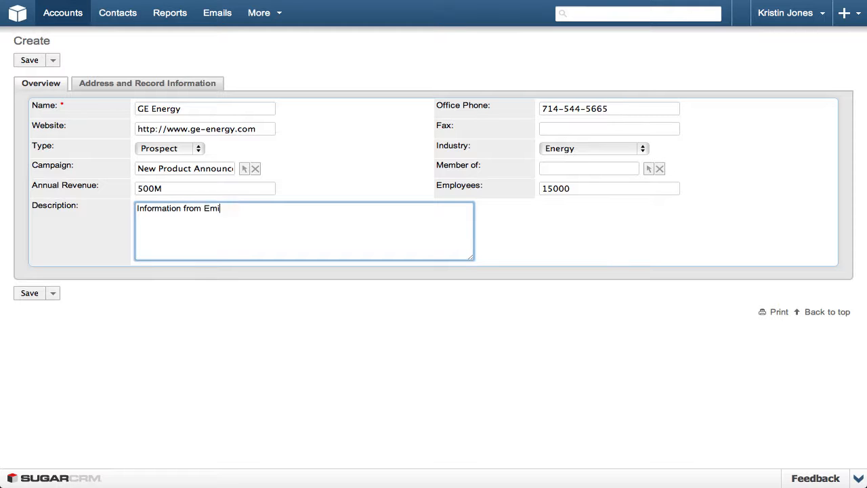
type("ly")
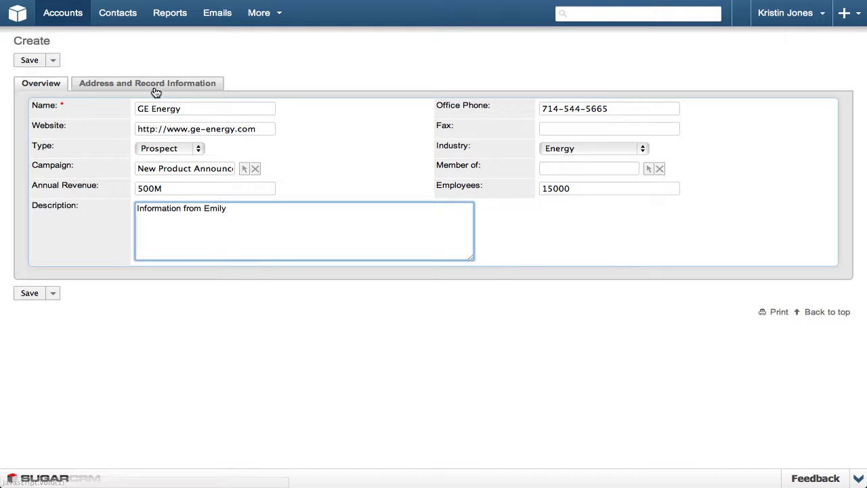
- Enter the billing address 1234 Power Up Bl, Energize, CA 92705, USA
left_click(146, 83)
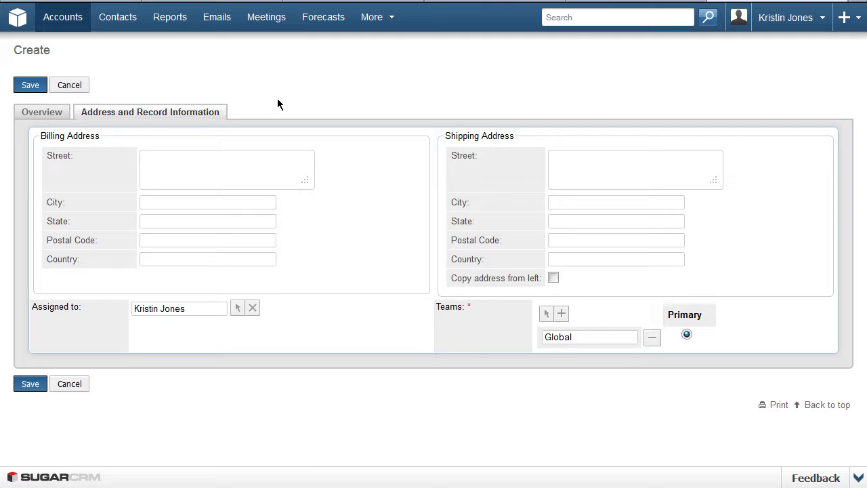
left_click(228, 170)
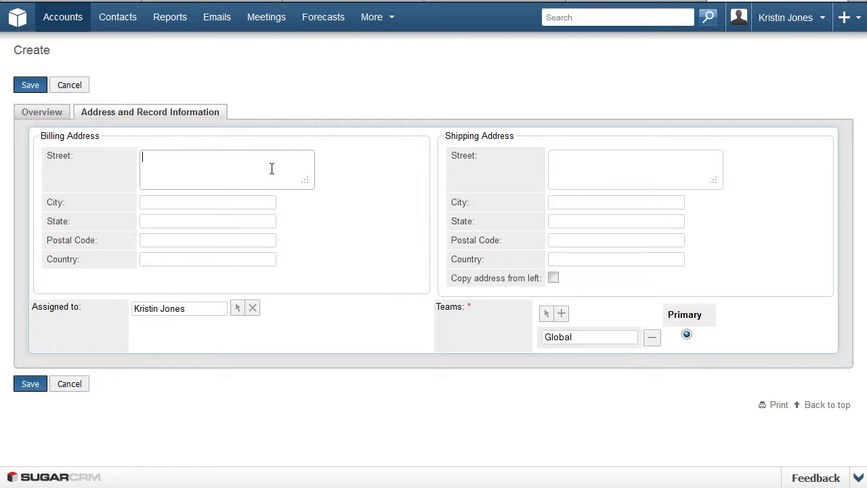
type("1234 Power")
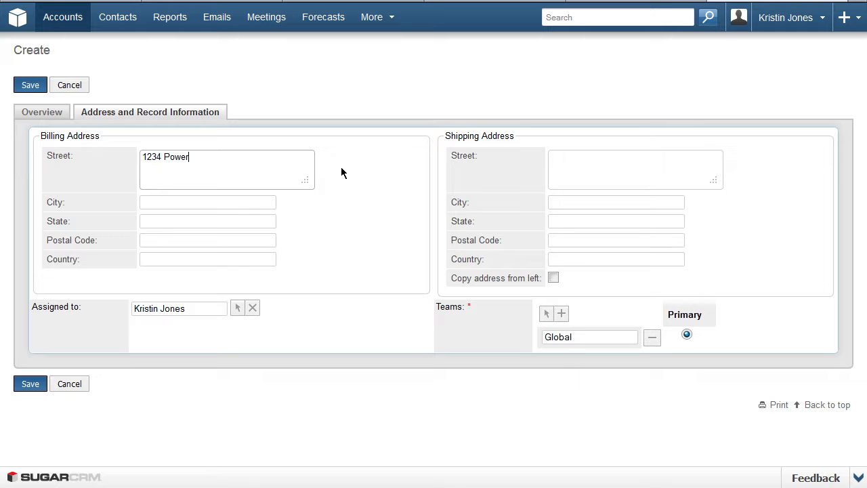
type("Up Bl")
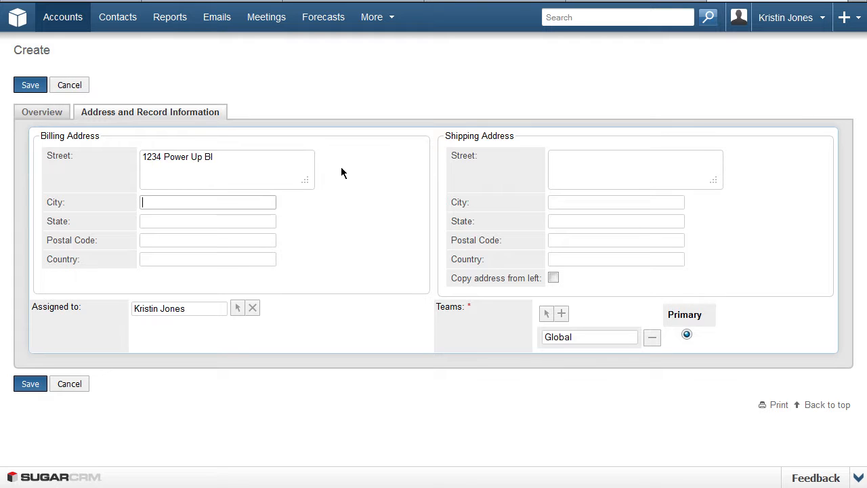
type("Energize")
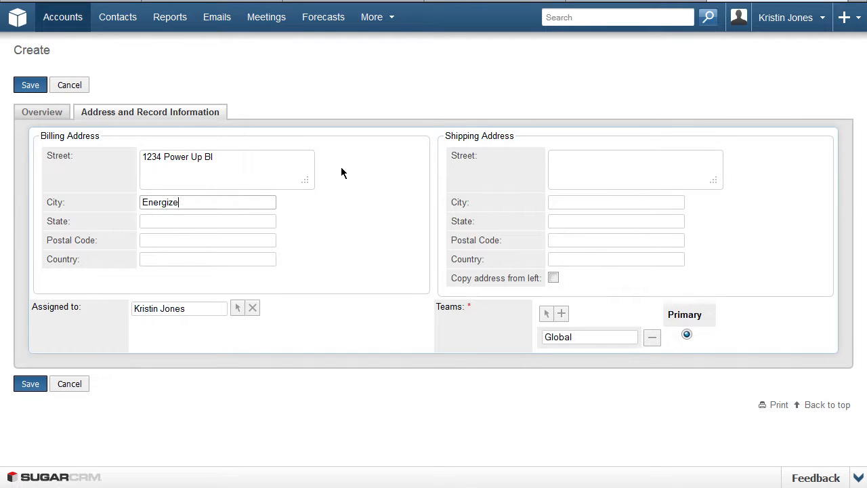
type("CA")
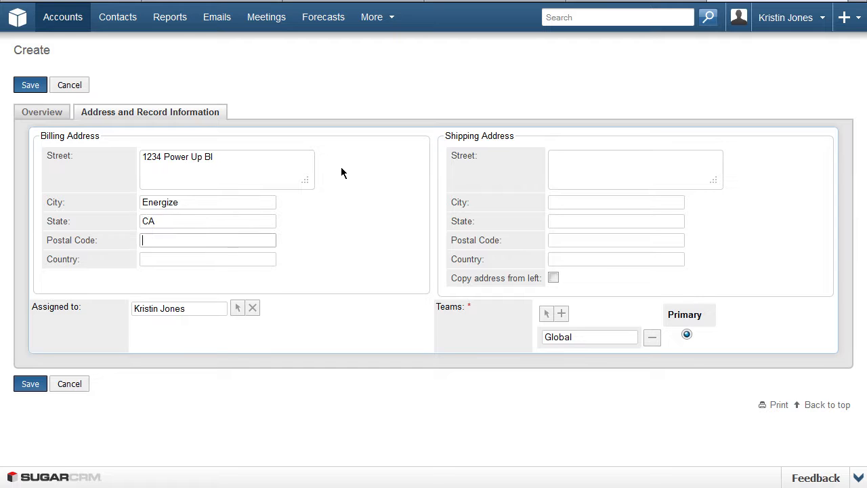
type("9")
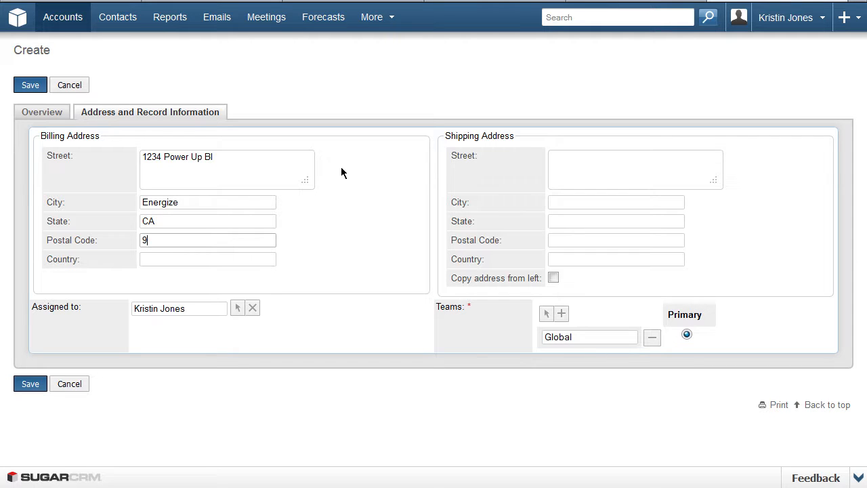
type("2705")
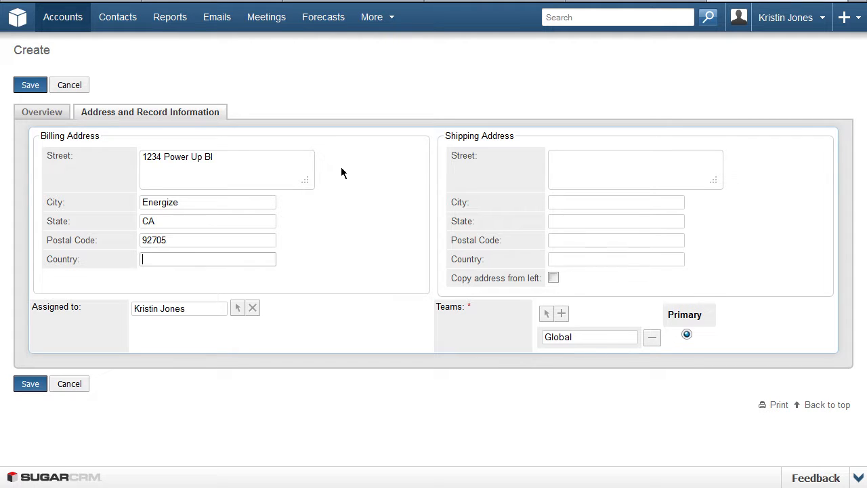
type("USA")
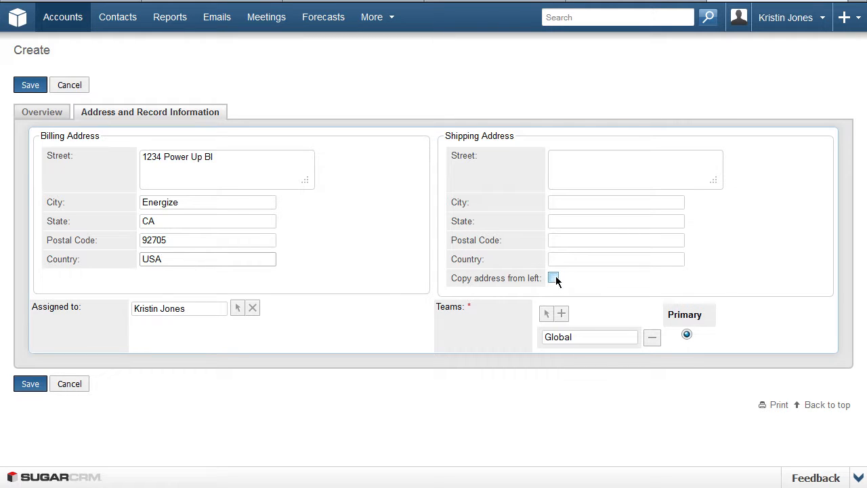
- Copy the billing address to shipping and save the GE Energy account
left_click(553, 278)
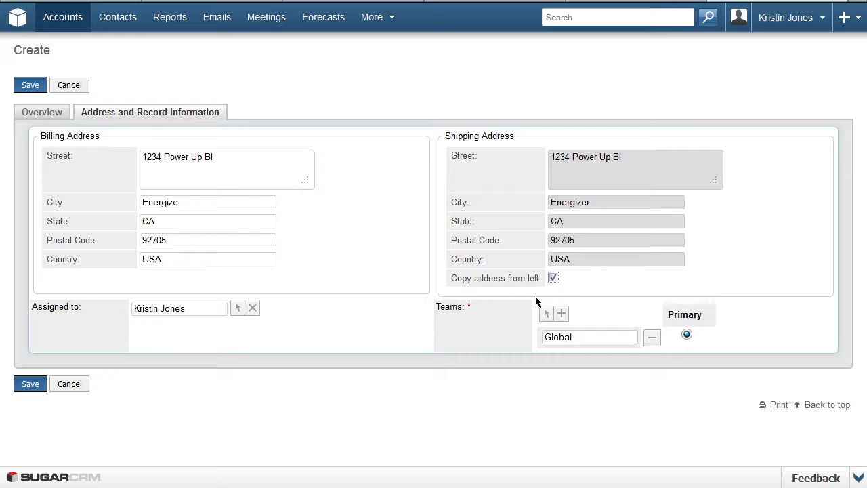
mouse_move(131, 368)
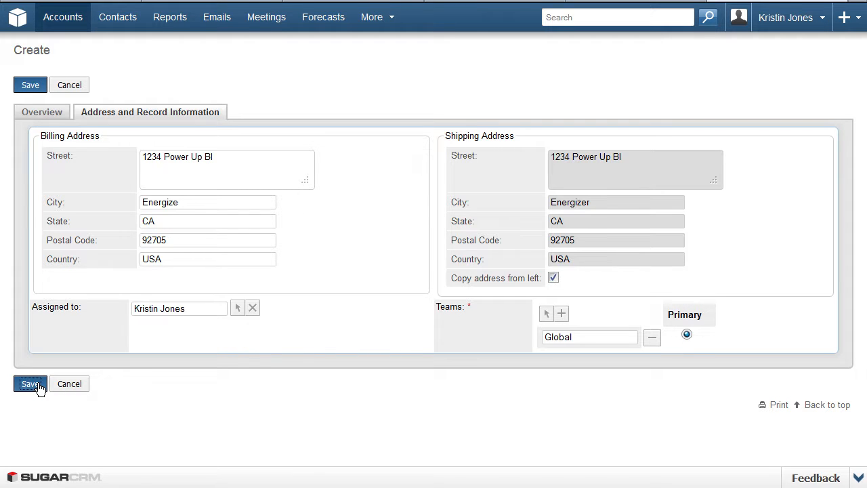
left_click(29, 384)
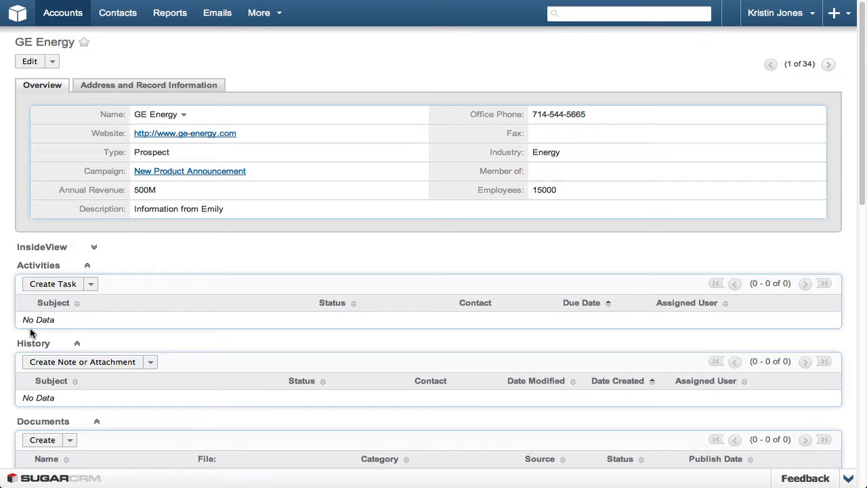